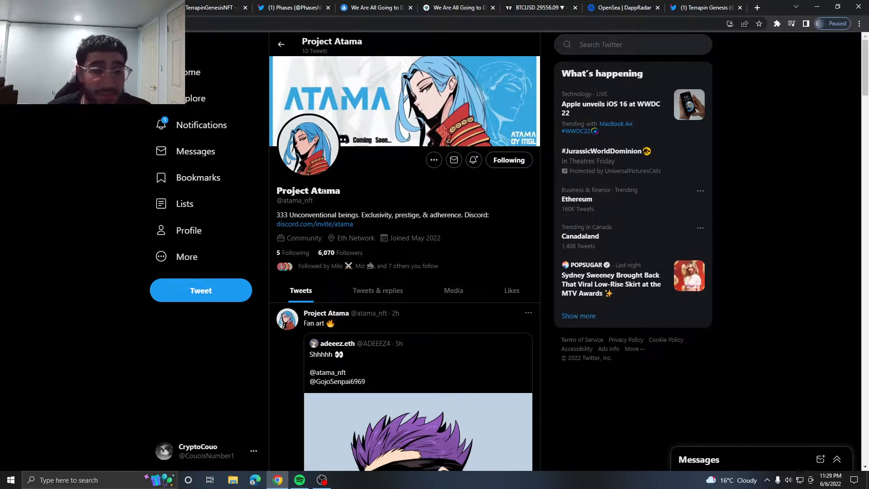
Highlight the 333 supply figure in Project Atama's bio, then switch to the TerrapinGenesisNFT collection.
scroll("down", 3)
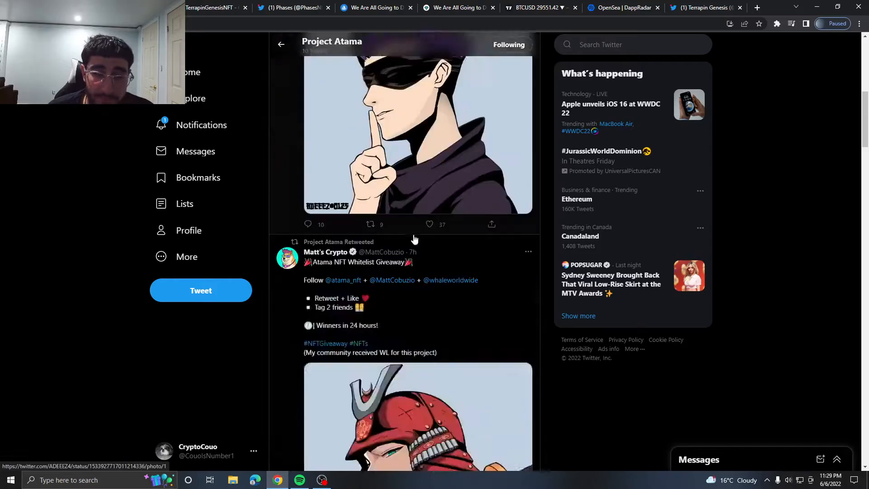
scroll("up", 3)
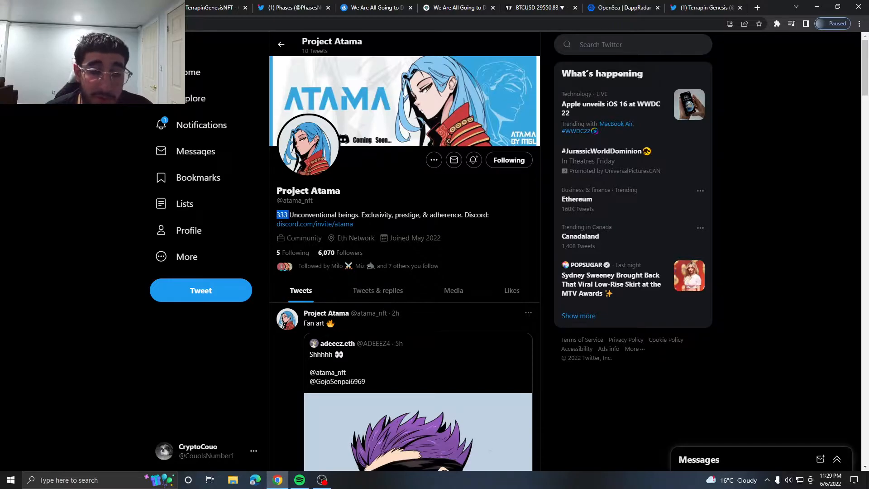
left_click_drag(282, 215, 398, 215)
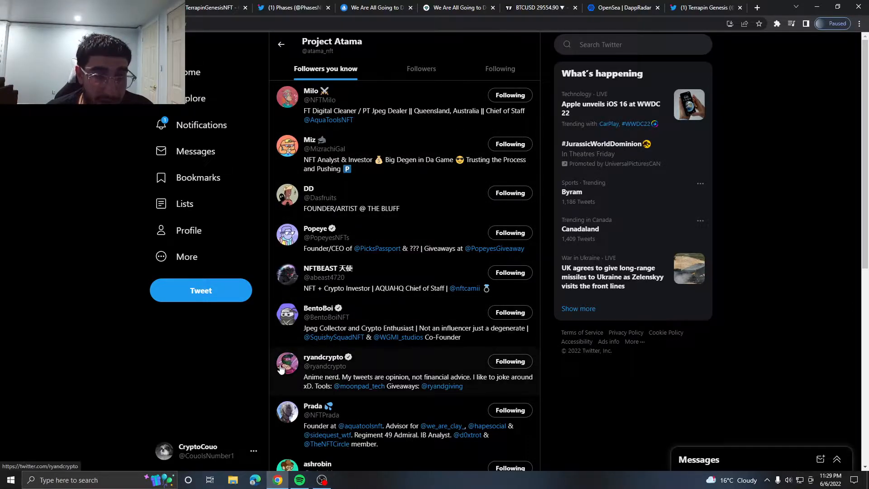
scroll("down", 3)
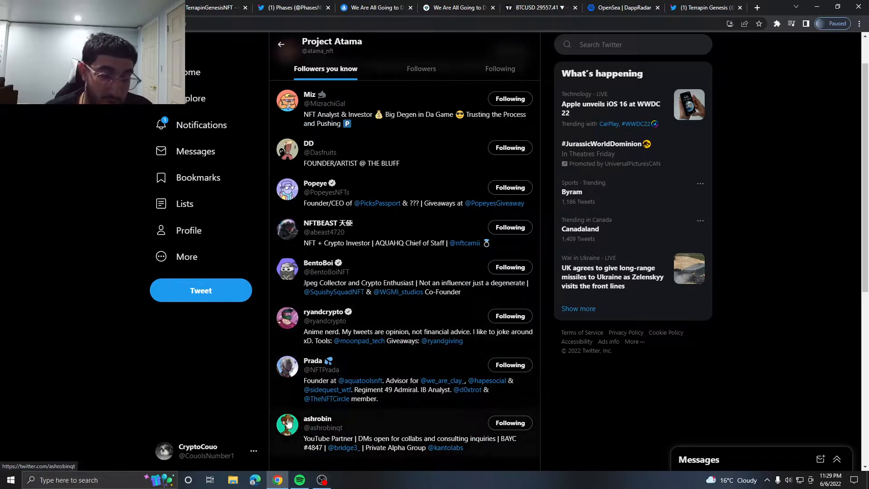
left_click(281, 44)
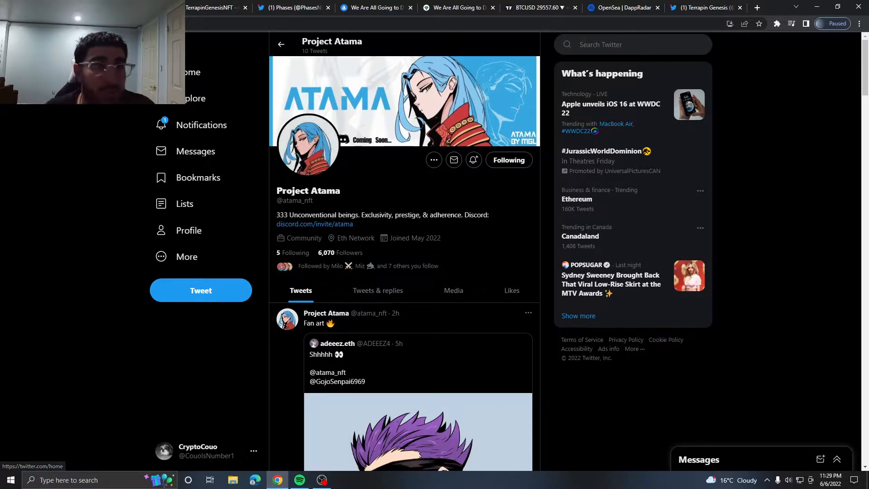
left_click(213, 8)
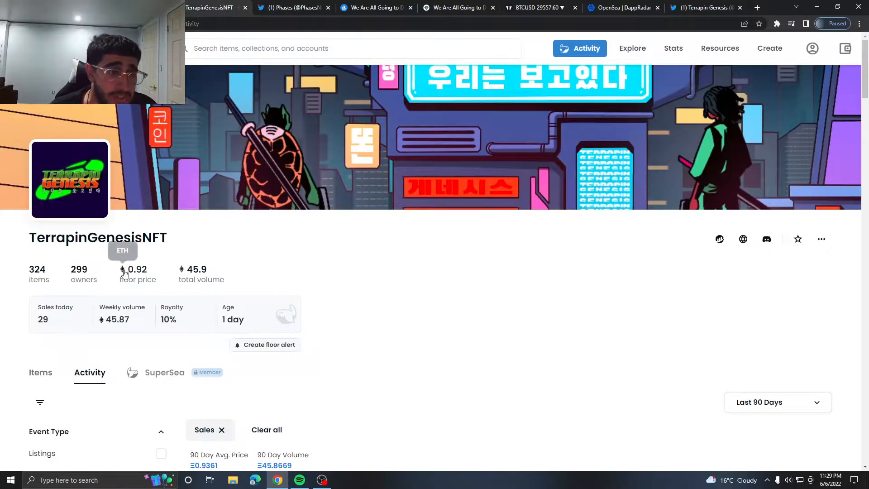
mouse_move(55, 379)
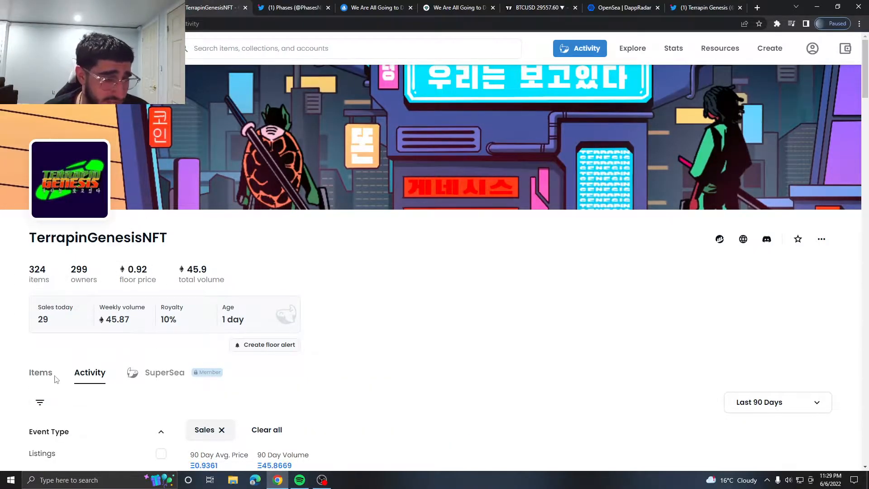
mouse_move(190, 321)
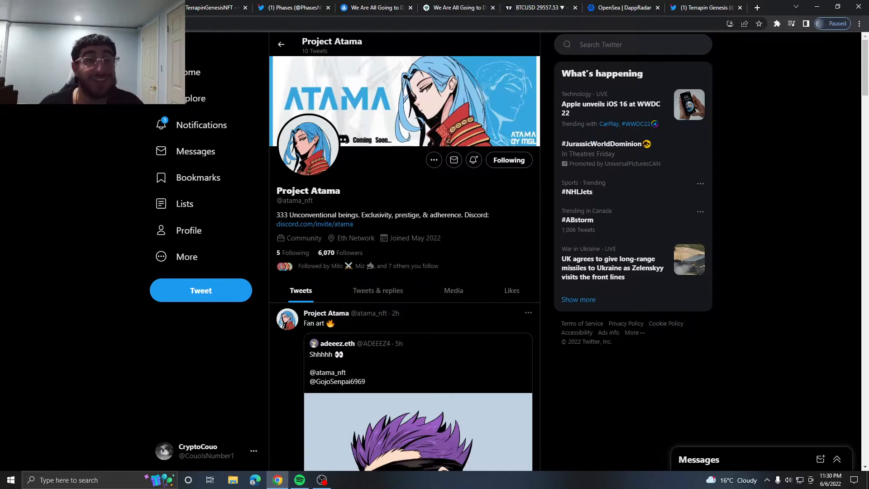
scroll("down", 3)
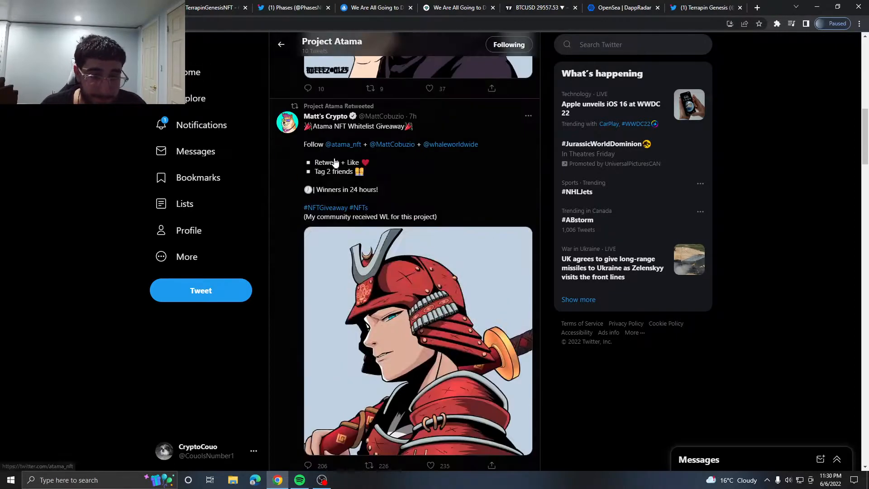
scroll("down", 3)
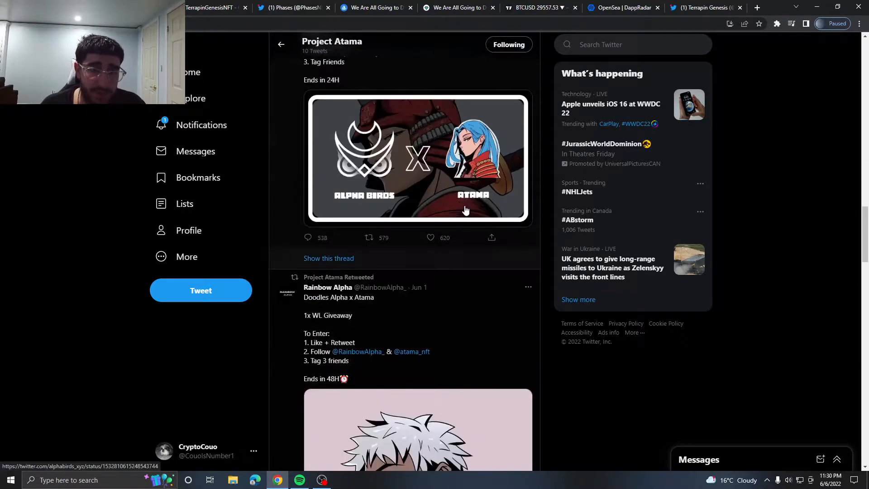
scroll("down", 3)
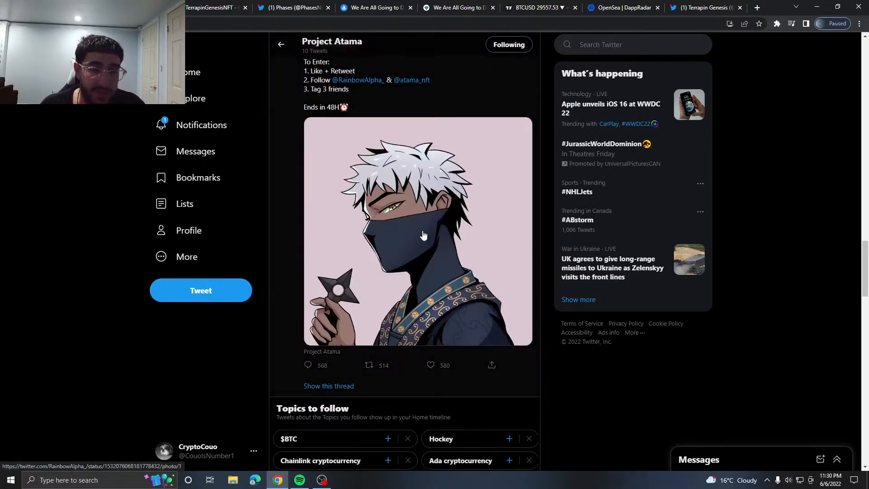
scroll("down", 3)
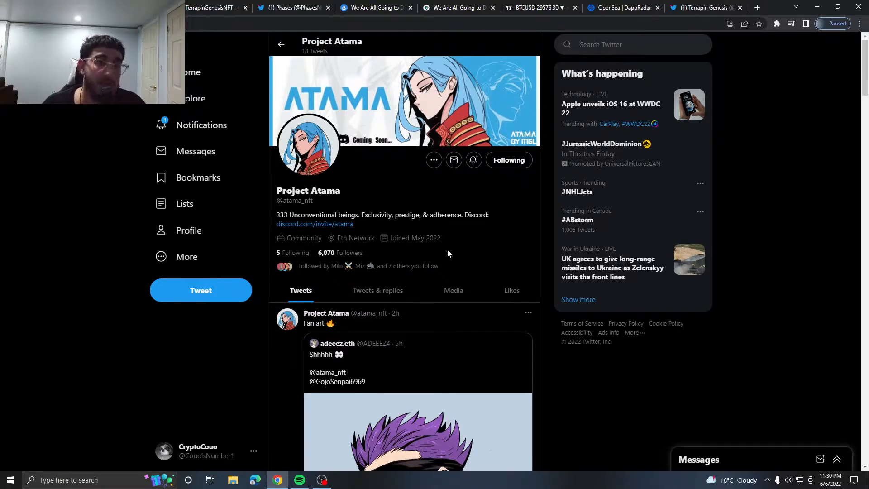
mouse_move(201, 125)
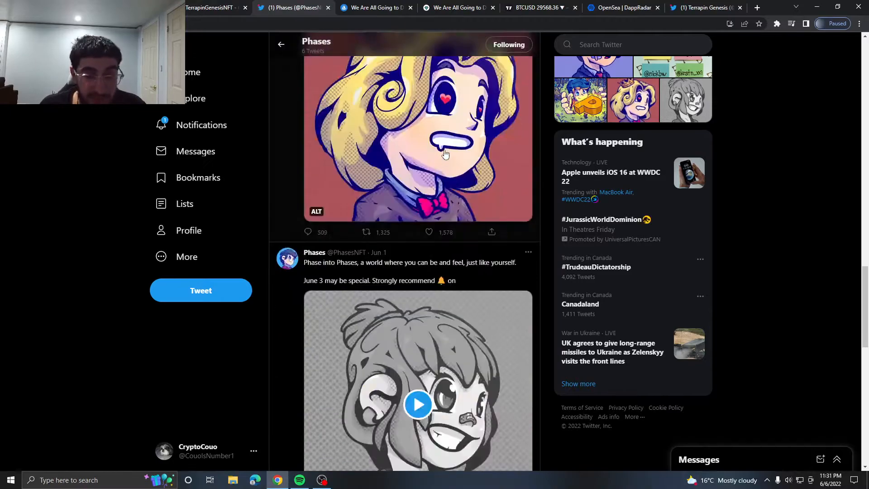
Scroll through the Phases Twitter profile's tweets and pictures, then move back up.
scroll("down", 3)
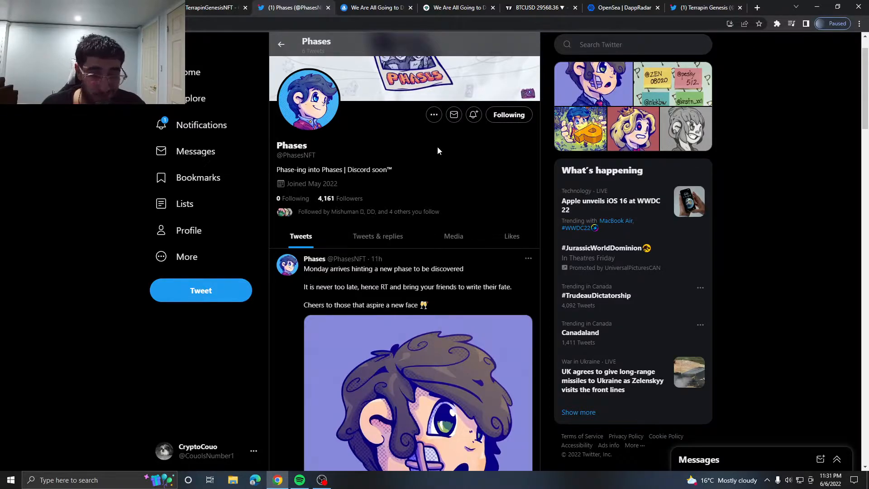
scroll("down", 3)
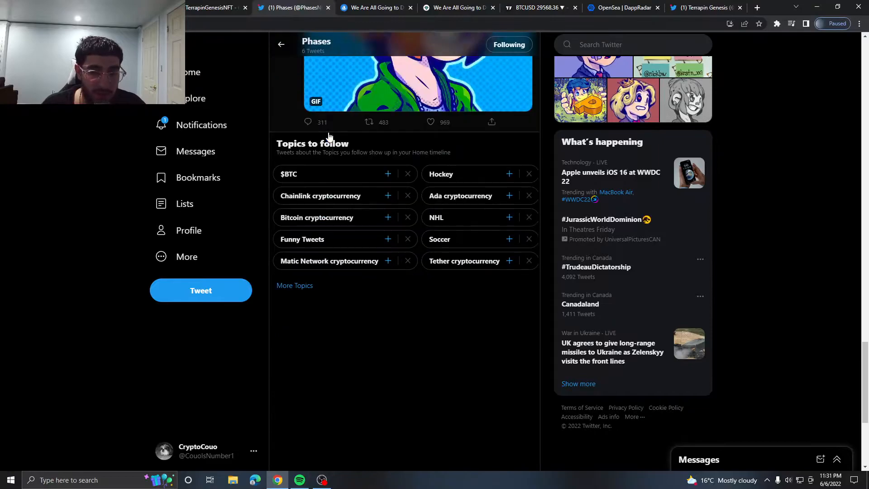
scroll("down", 3)
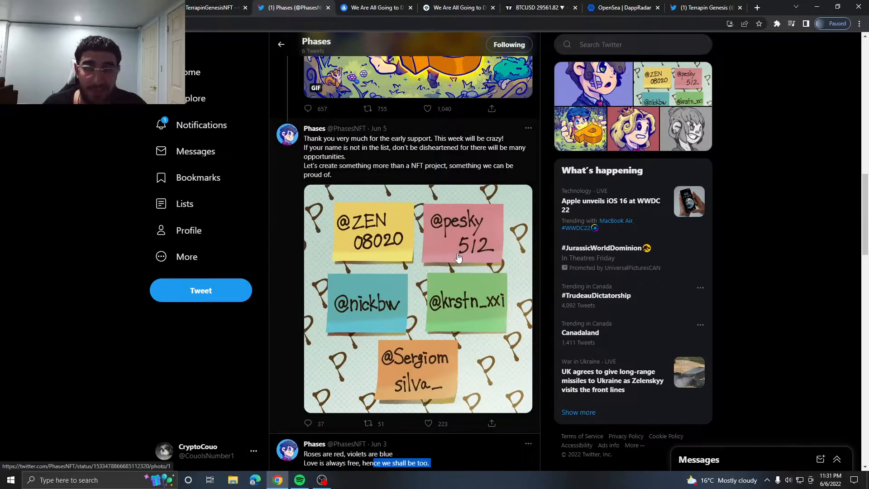
scroll("down", 3)
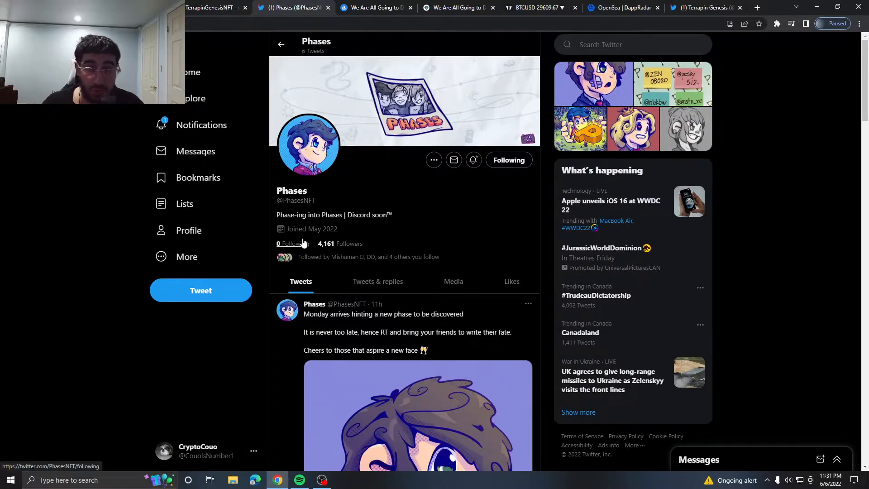
scroll("down", 3)
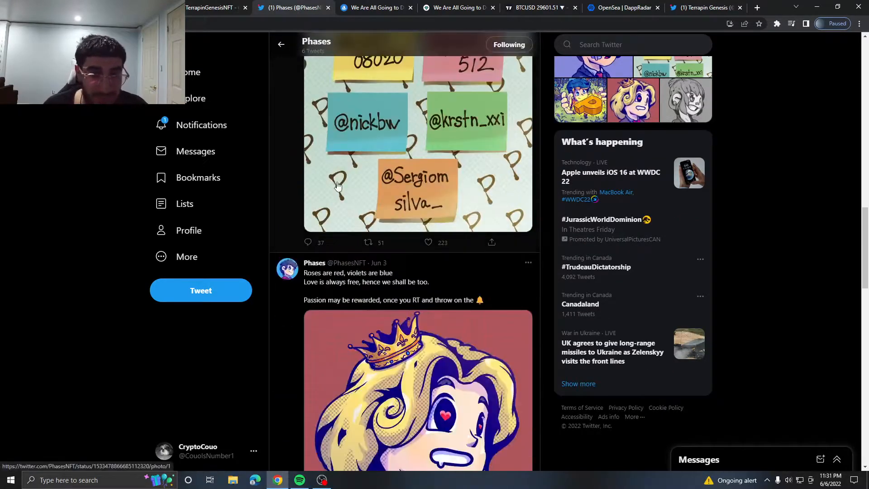
scroll("down", 3)
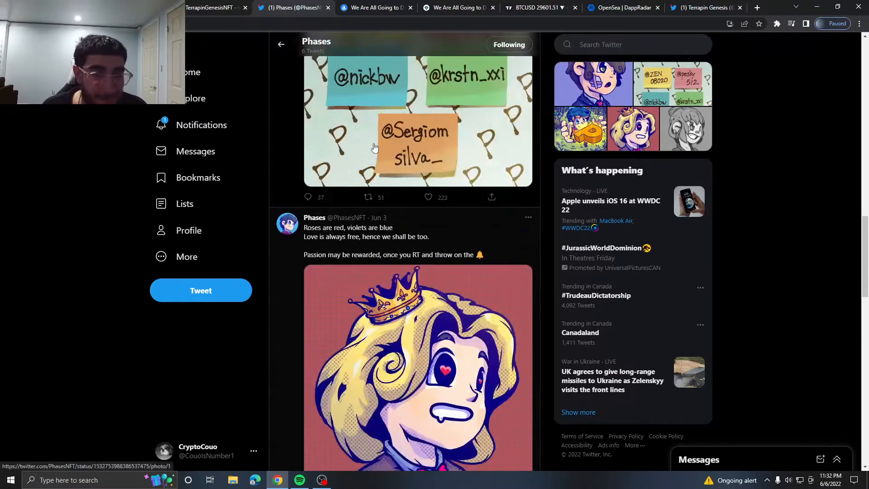
left_click(281, 44)
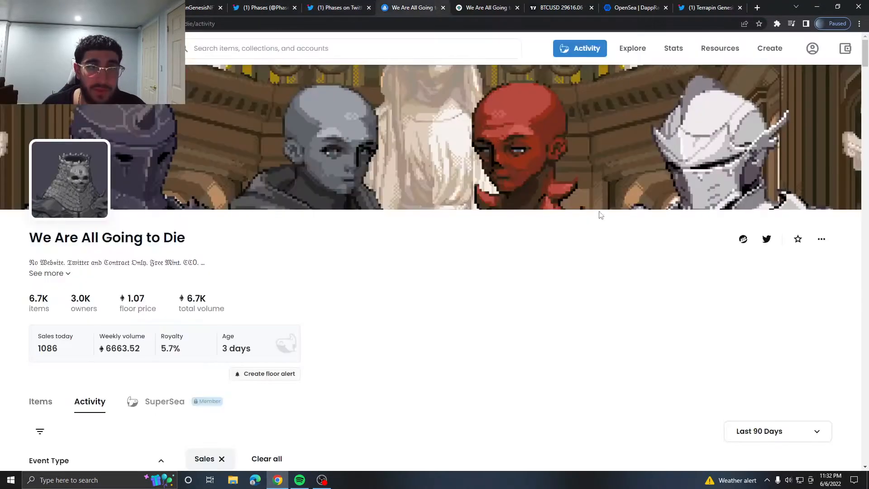
mouse_move(249, 221)
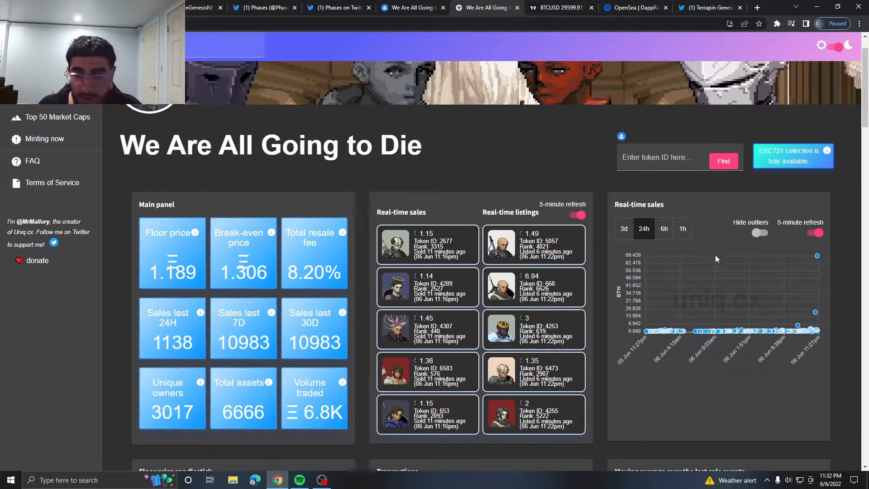
Scroll the We Are All Going to Die stats on uniq.cx and highlight a figure.
scroll("down", 3)
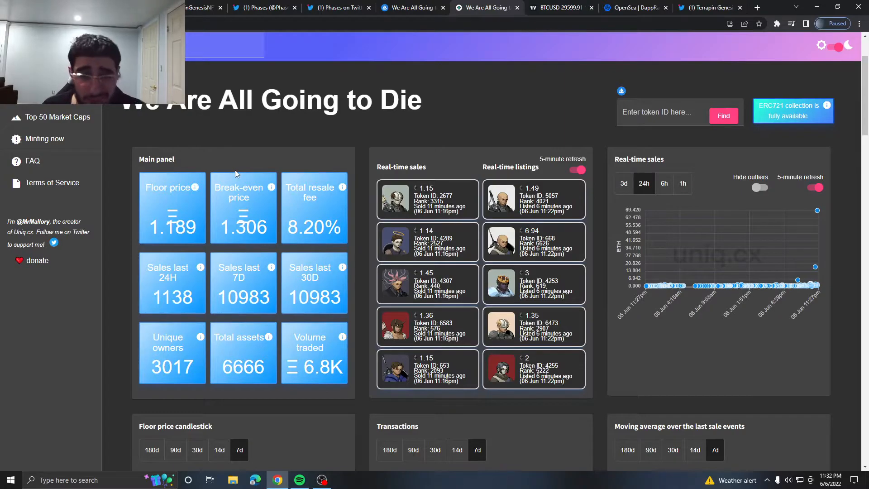
mouse_move(404, 62)
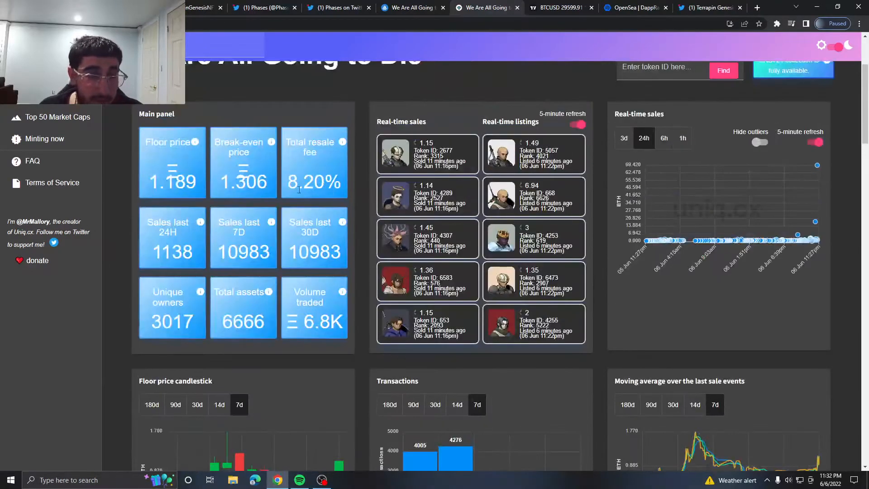
mouse_move(106, 170)
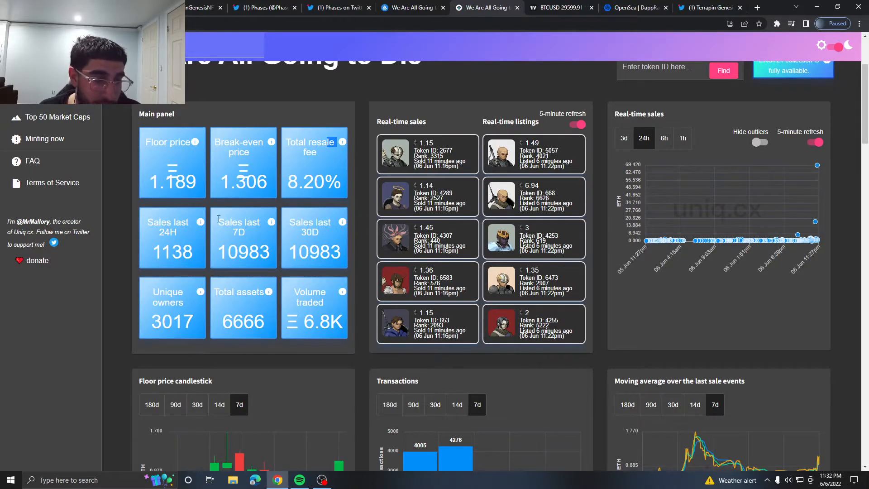
double_click(172, 252)
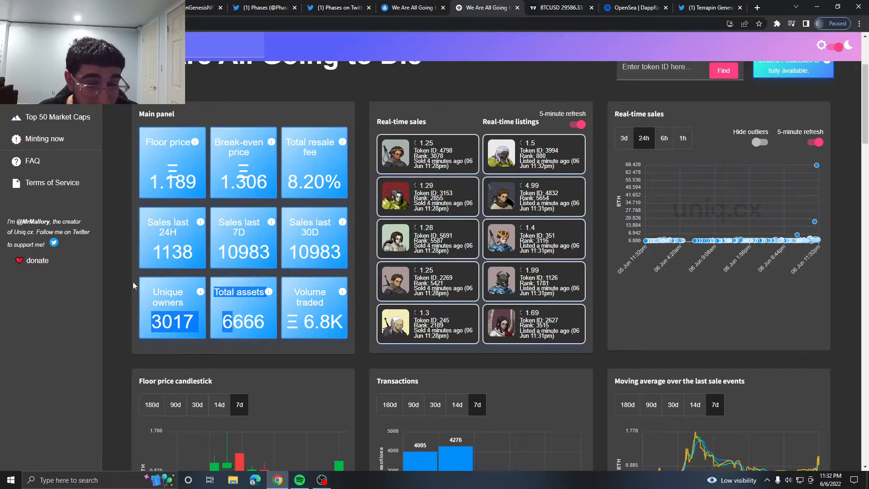
mouse_move(252, 315)
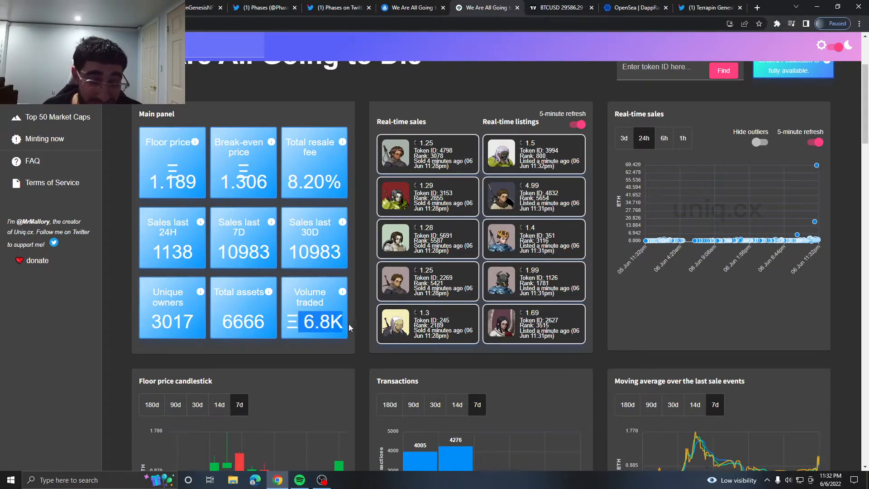
scroll("down", 3)
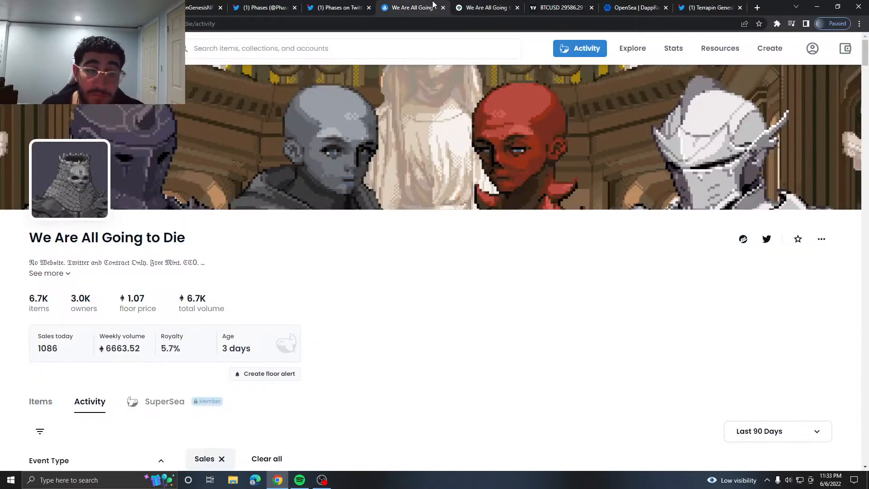
Browse the lowest-priced We Are All Going to Die items, check uniq.cx stats, then open the BTCUSD chart.
scroll("down", 3)
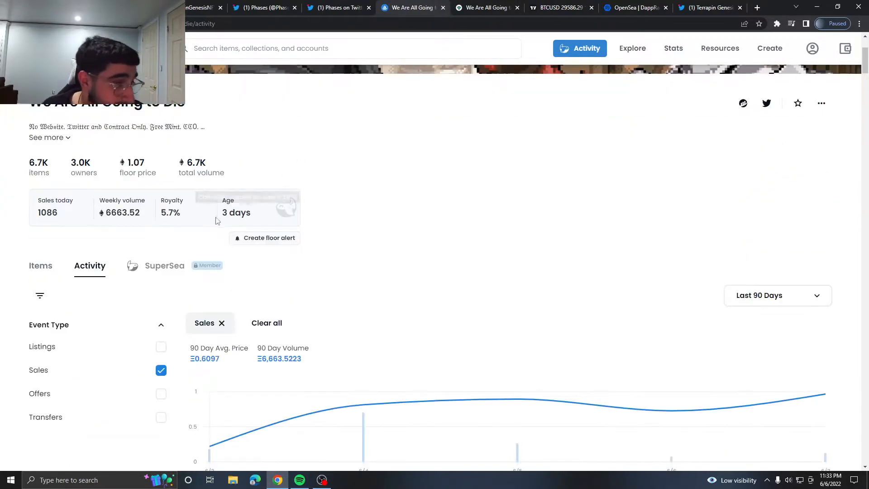
scroll("down", 3)
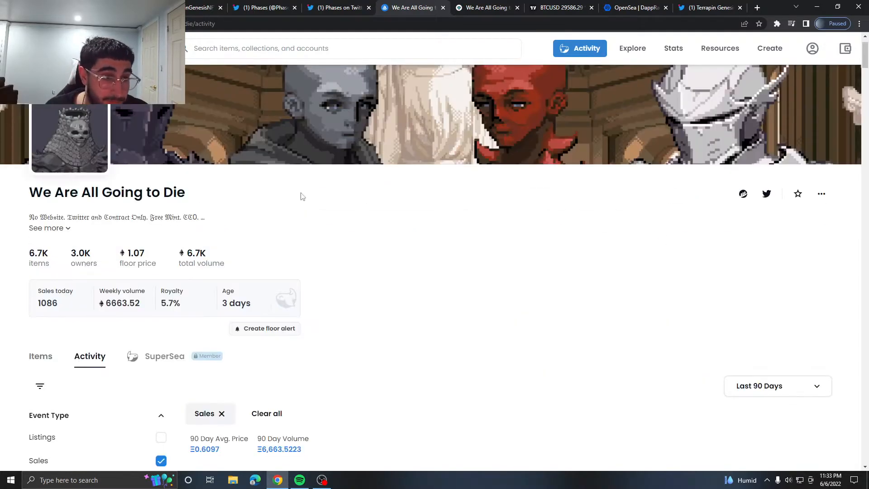
left_click(40, 356)
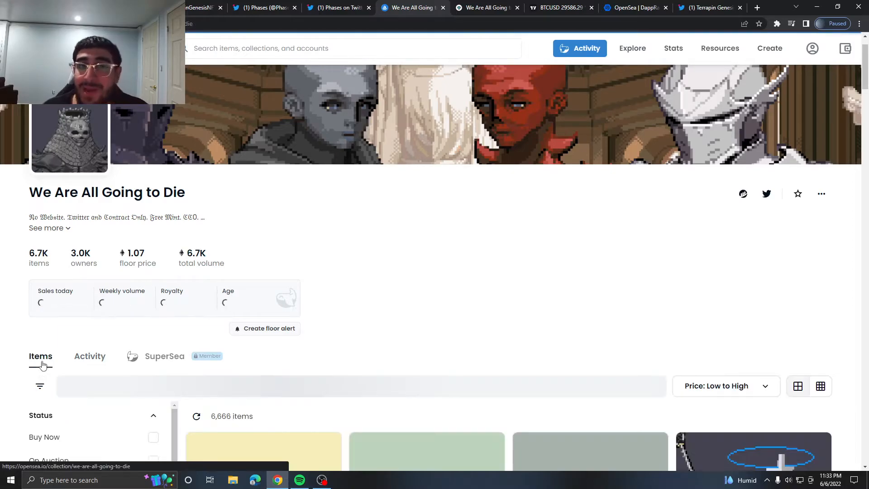
scroll("down", 3)
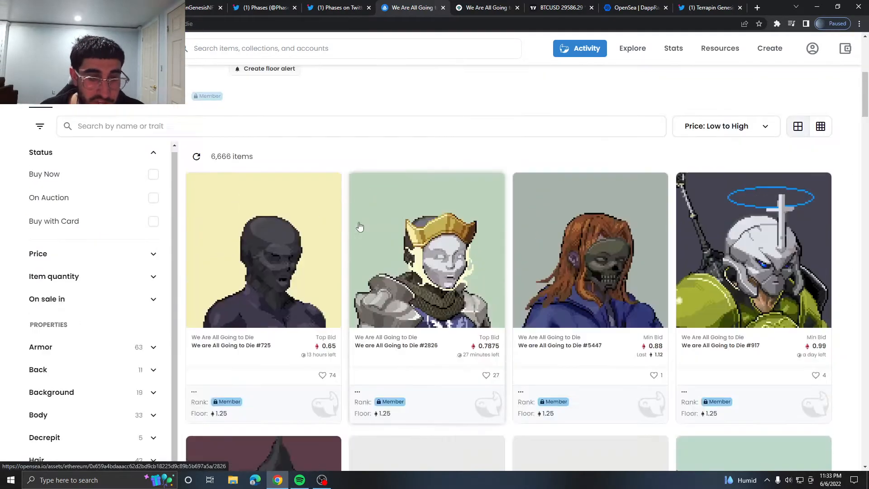
scroll("down", 3)
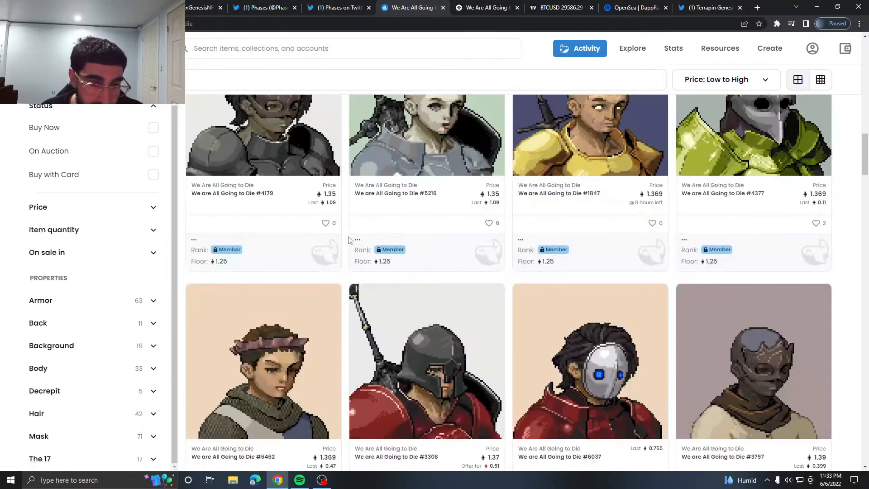
scroll("down", 3)
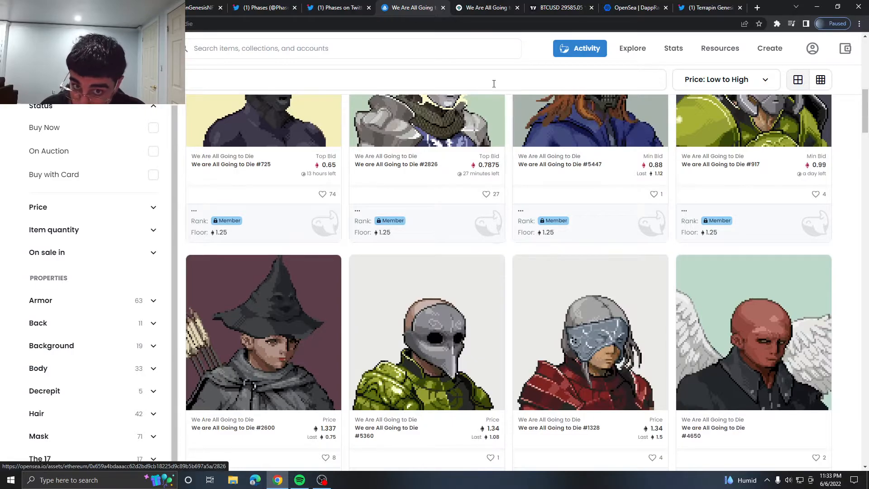
left_click(484, 8)
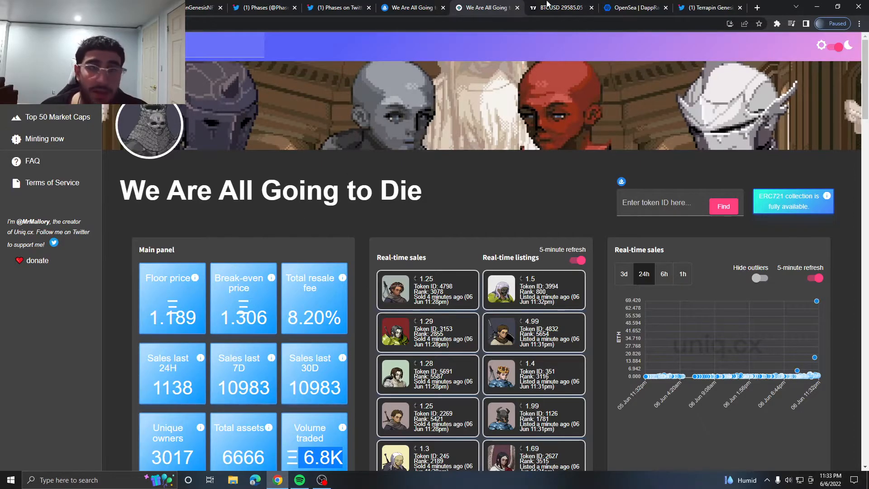
left_click(560, 7)
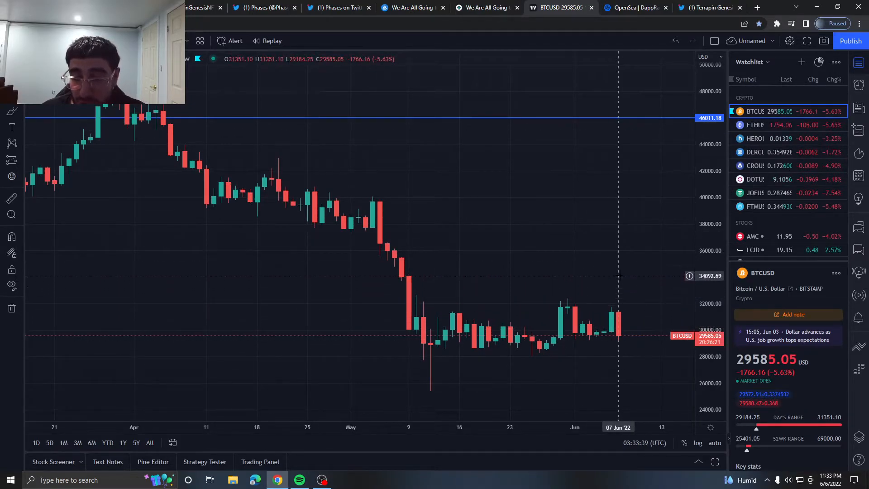
mouse_move(647, 108)
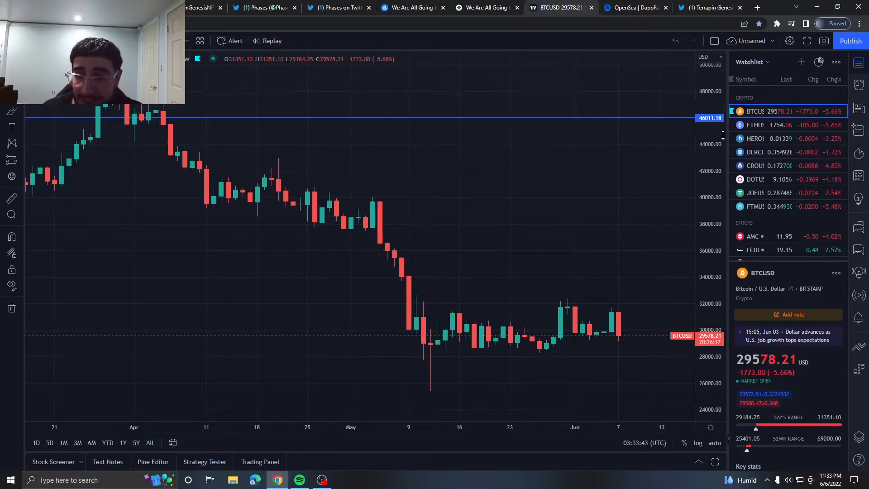
View the ETHUSD chart from the Watchlist, then open DappRadar's OpenSea statistics.
left_click(755, 125)
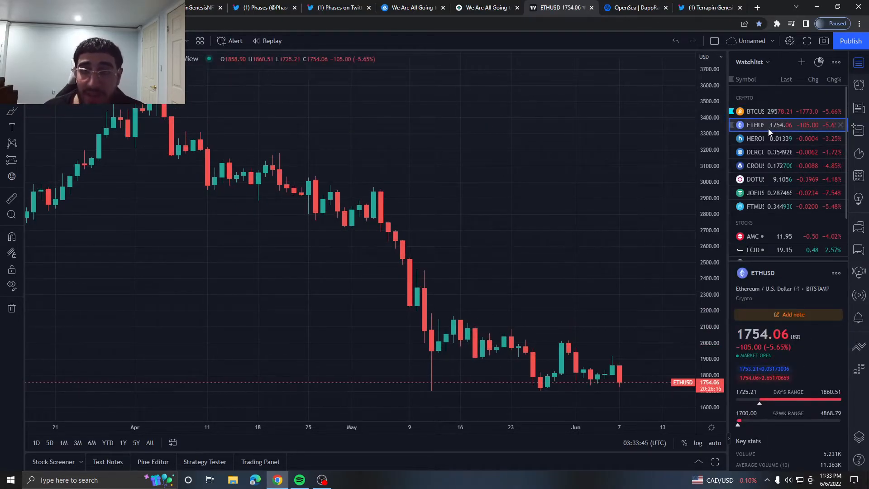
left_click(635, 7)
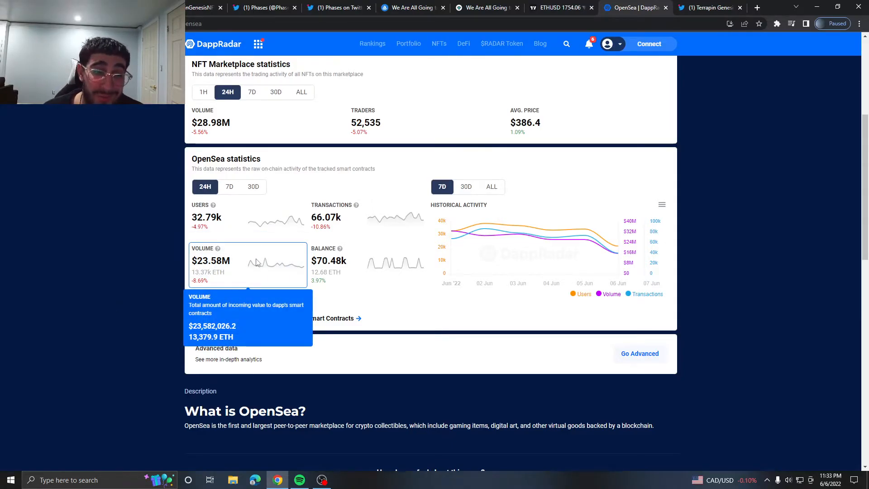
mouse_move(185, 261)
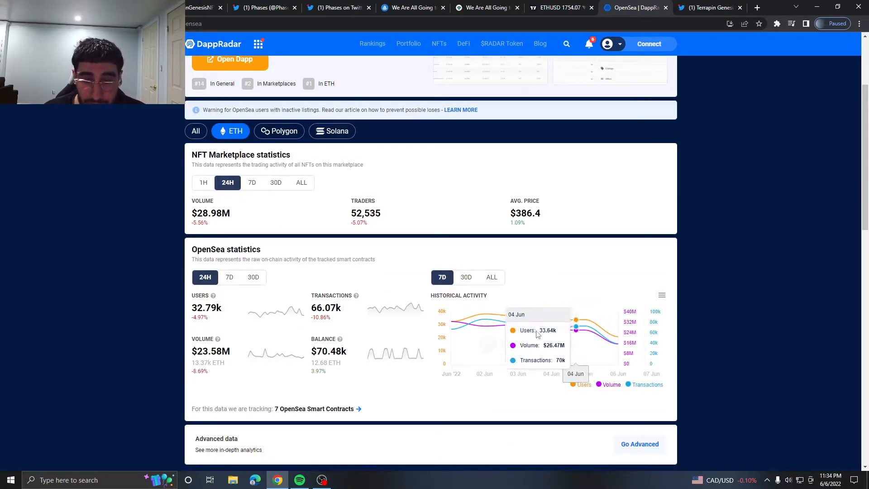
Set DappRadar's OpenSea historical activity to 30D and compare stats over 7D and 30D.
left_click(466, 277)
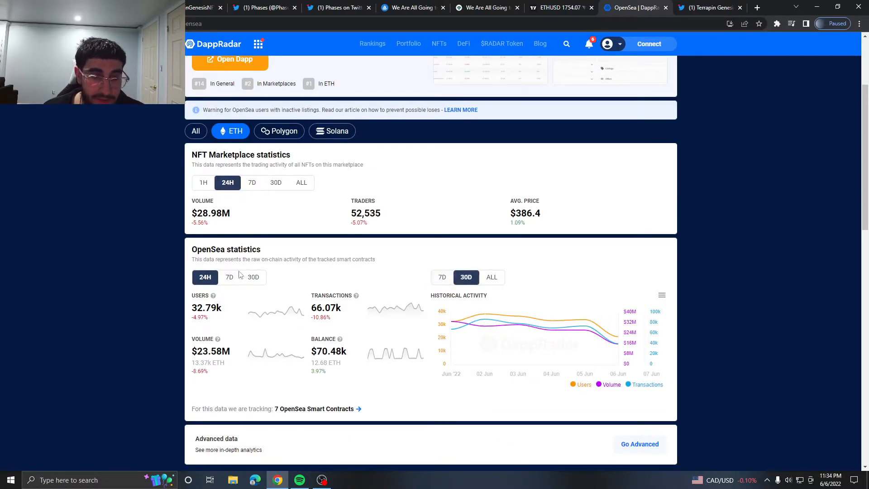
left_click(229, 277)
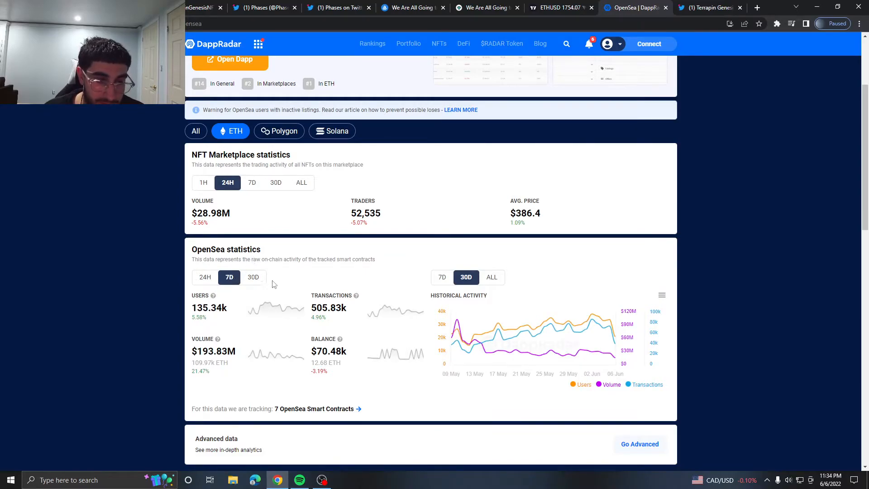
left_click(252, 277)
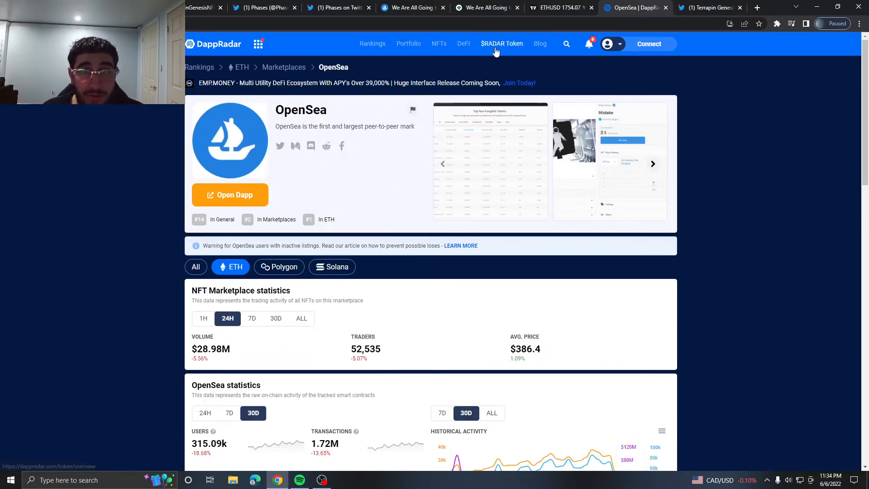
left_click(710, 8)
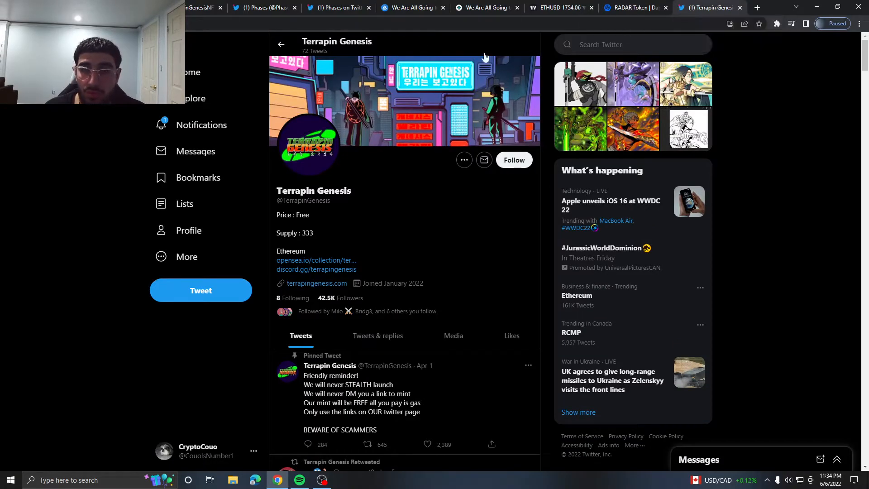
mouse_move(335, 260)
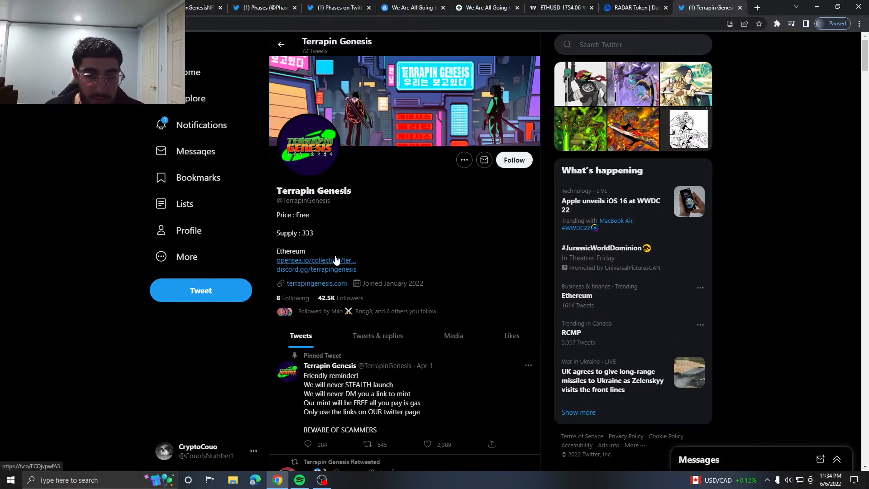
Open the Terrapin Genesis collection on OpenSea and close the Twitter profile tab.
left_click(712, 7)
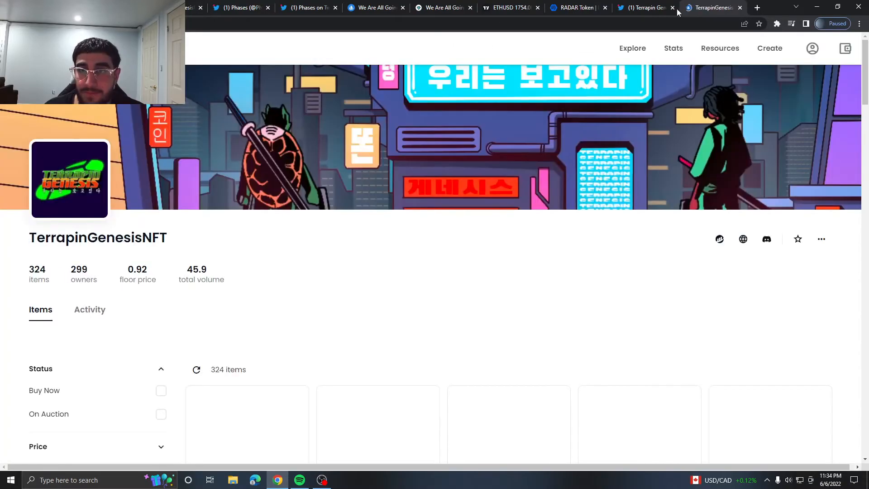
left_click(673, 48)
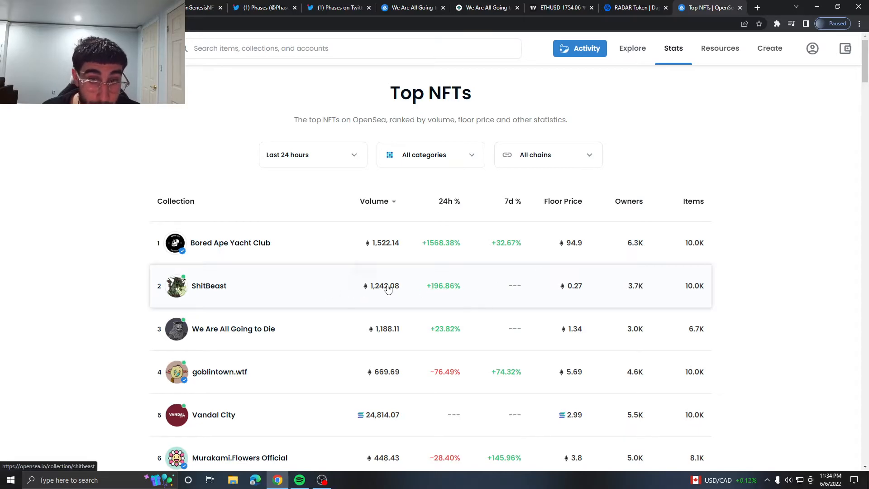
mouse_move(232, 338)
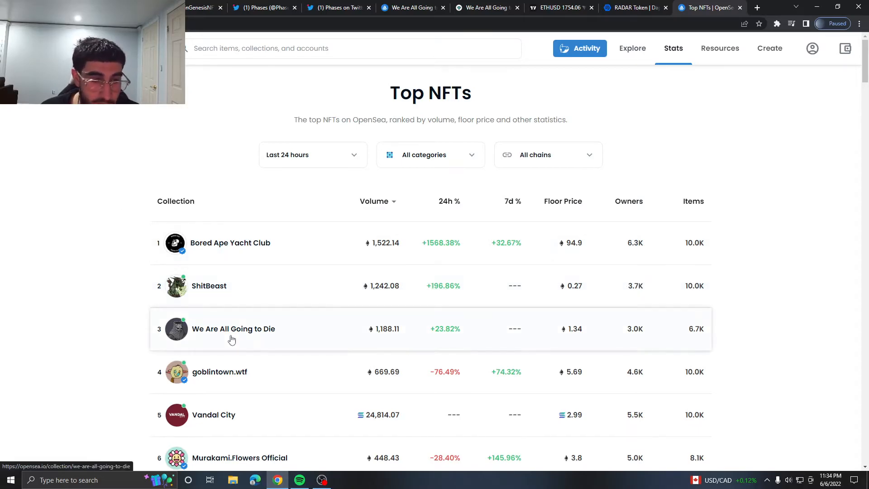
Visit We Are All Going to Die and return, check the chain filter, and scroll to places 13–20.
left_click(234, 328)
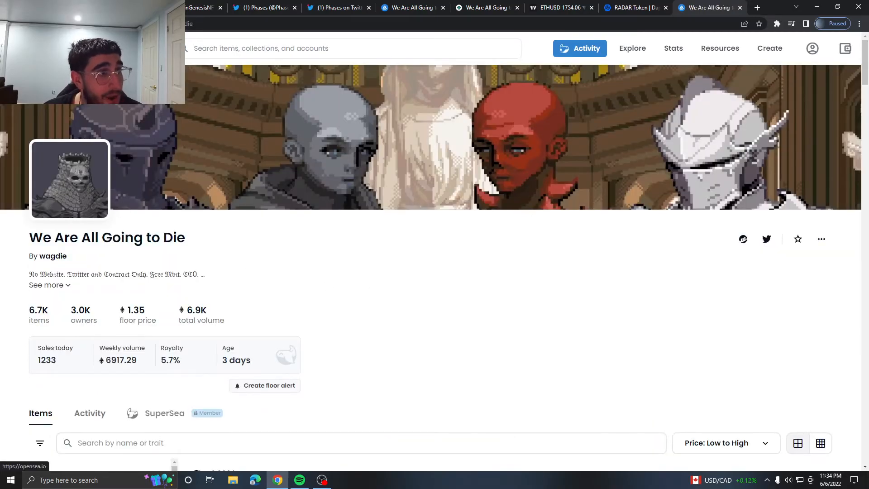
left_click(673, 49)
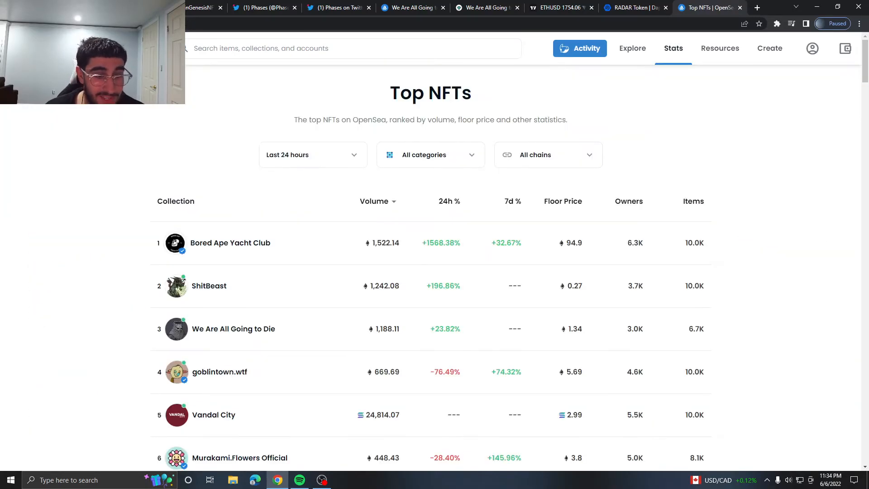
mouse_move(361, 360)
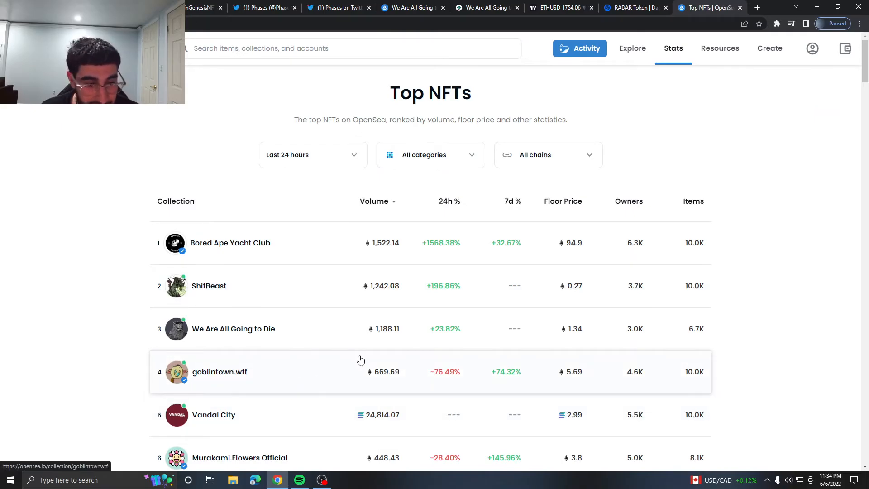
scroll("down", 3)
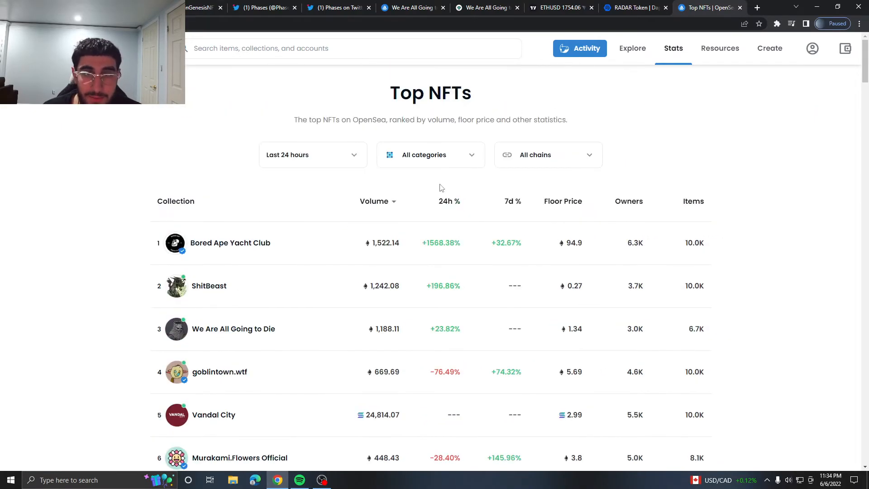
left_click(546, 155)
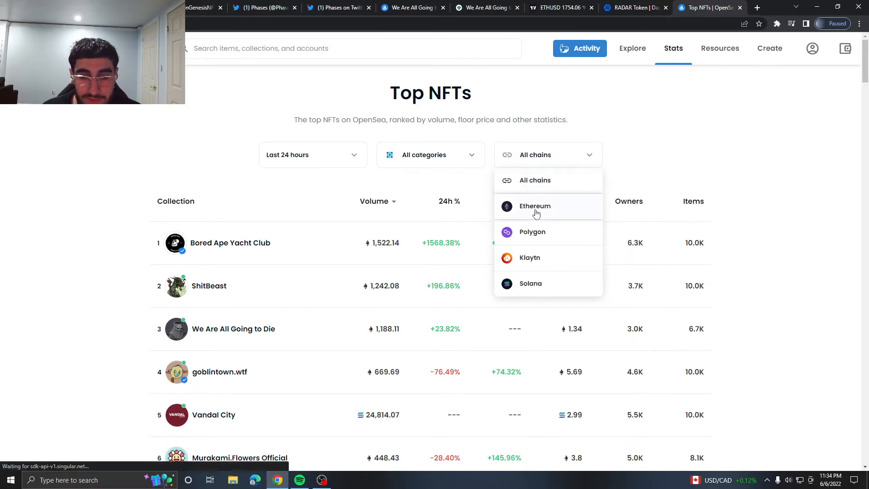
scroll("down", 3)
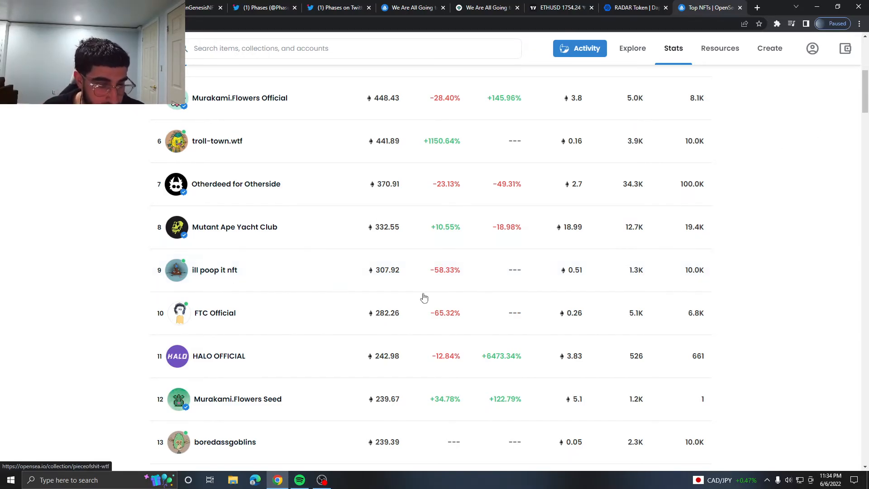
mouse_move(308, 368)
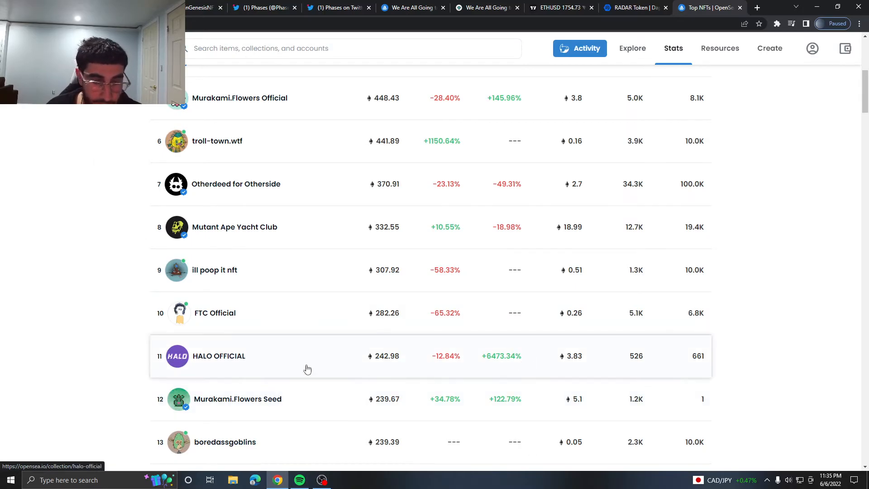
scroll("down", 3)
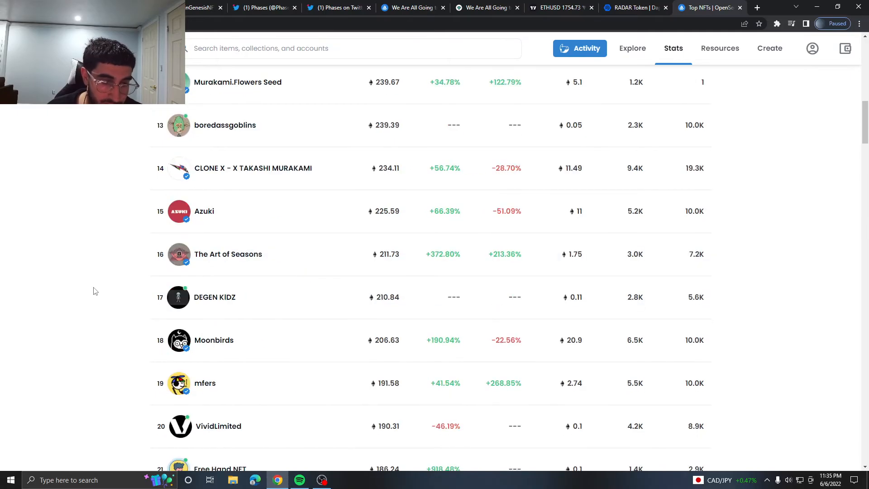
Open DEGEN KIDZ, scroll through its Activity tab, then go back to the Top NFTs ranking.
left_click(214, 296)
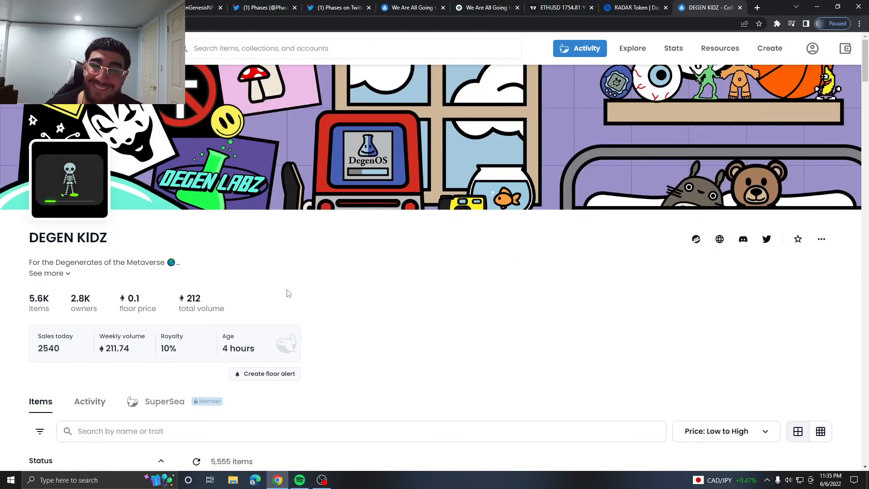
left_click(89, 400)
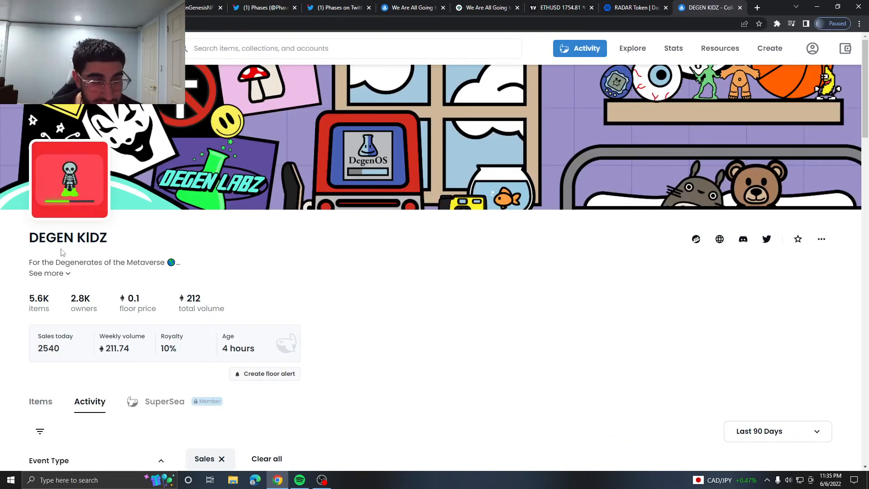
scroll("down", 3)
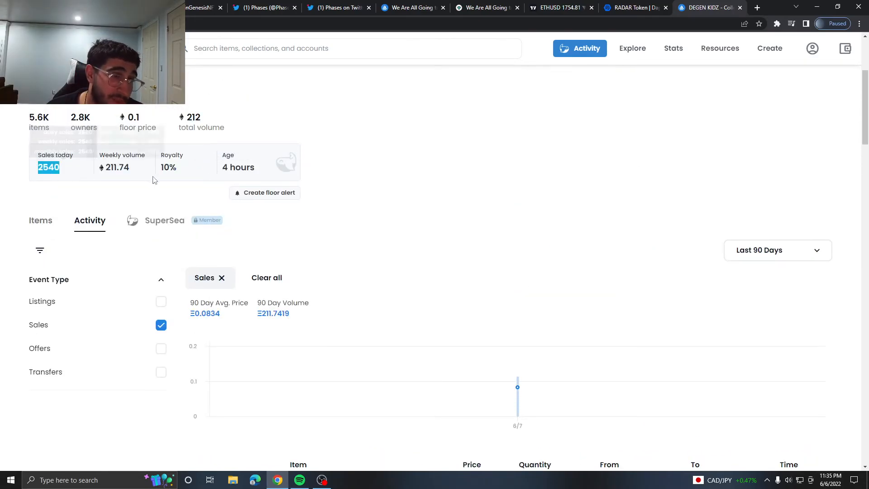
scroll("down", 3)
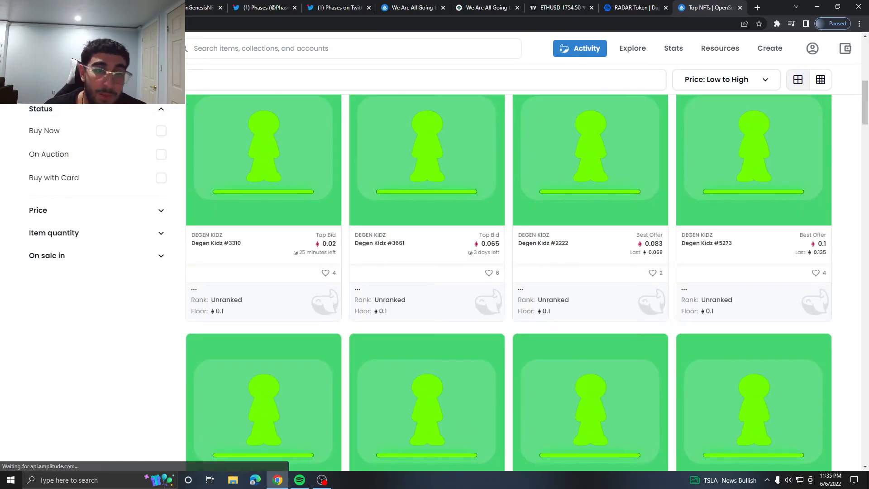
left_click(673, 48)
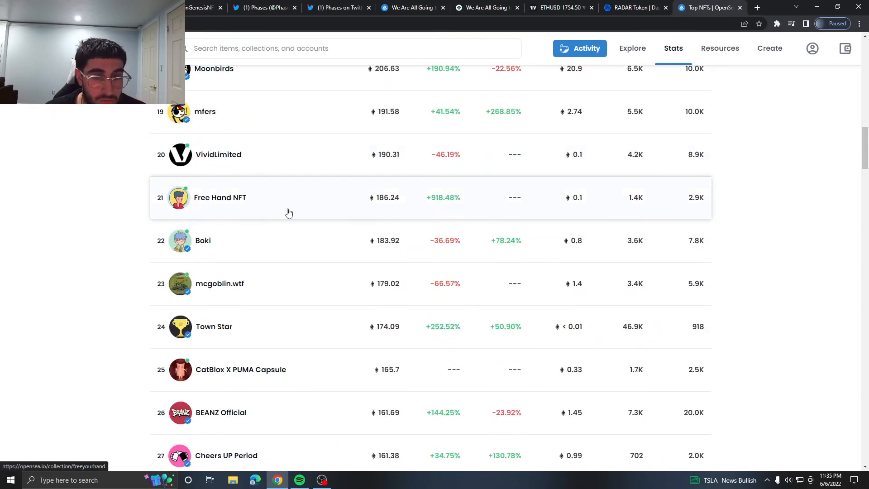